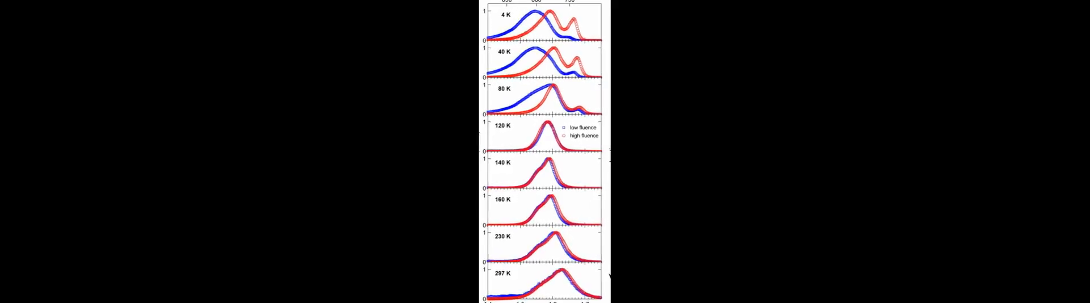
pyautogui.scroll(-3)
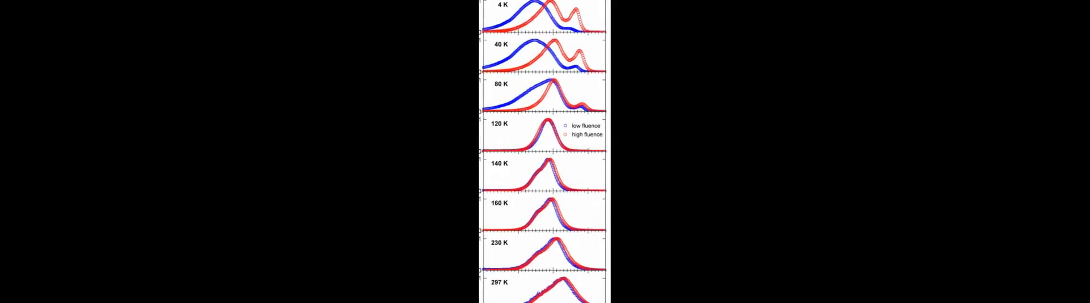
pyautogui.scroll(-3)
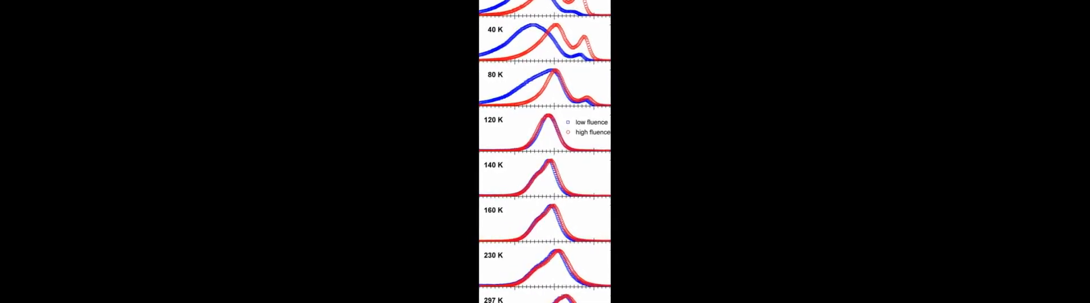
pyautogui.scroll(-3)
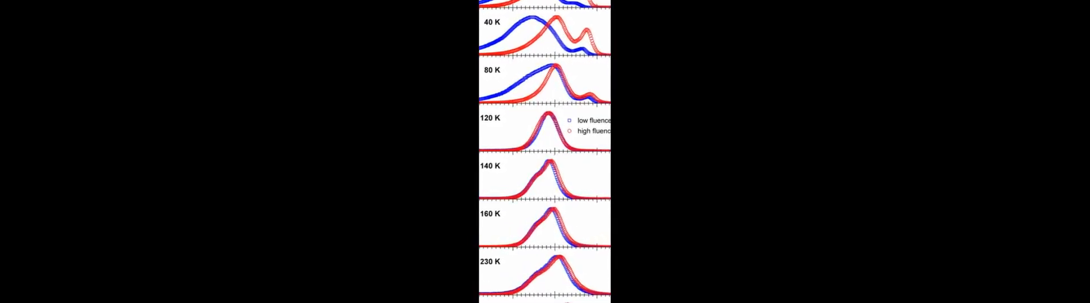
pyautogui.scroll(-3)
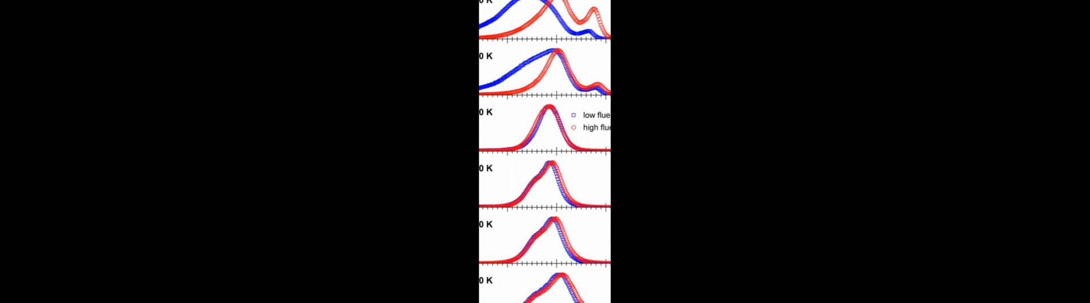
pyautogui.scroll(-3)
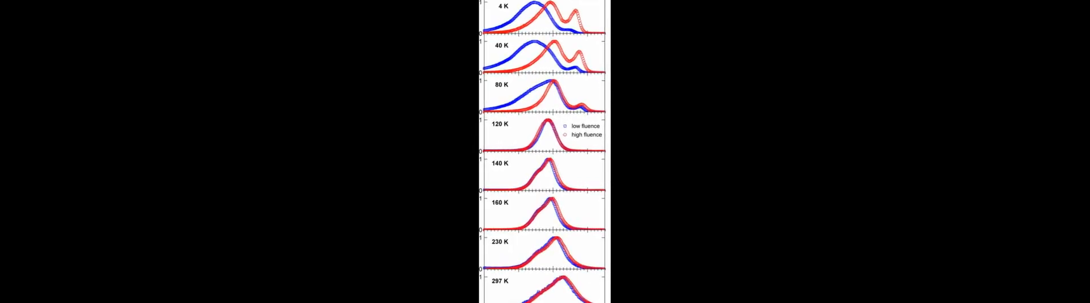
pyautogui.scroll(-3)
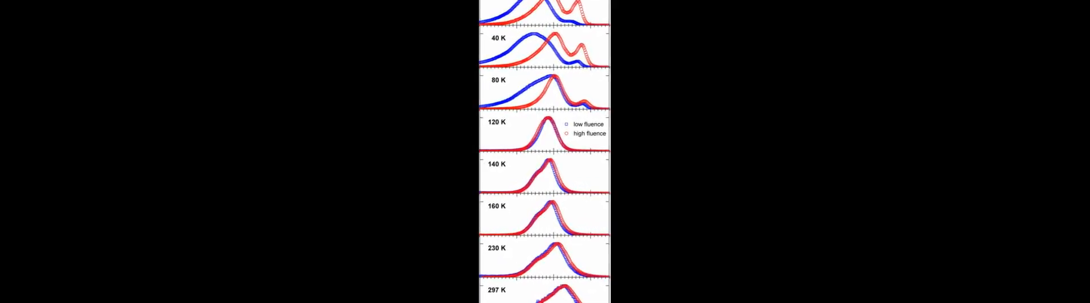
pyautogui.scroll(-3)
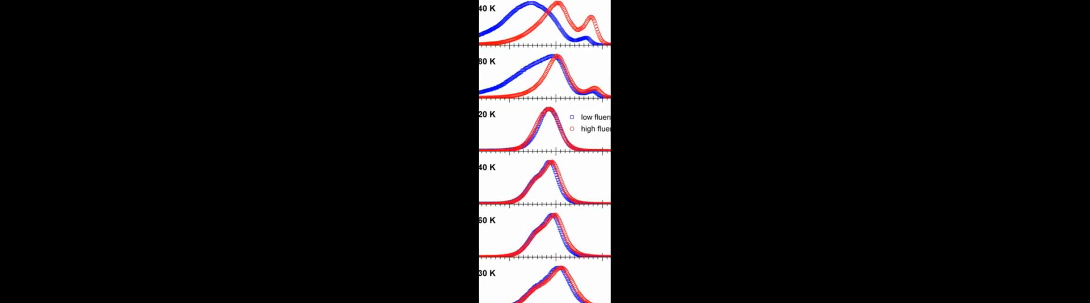
pyautogui.scroll(-3)
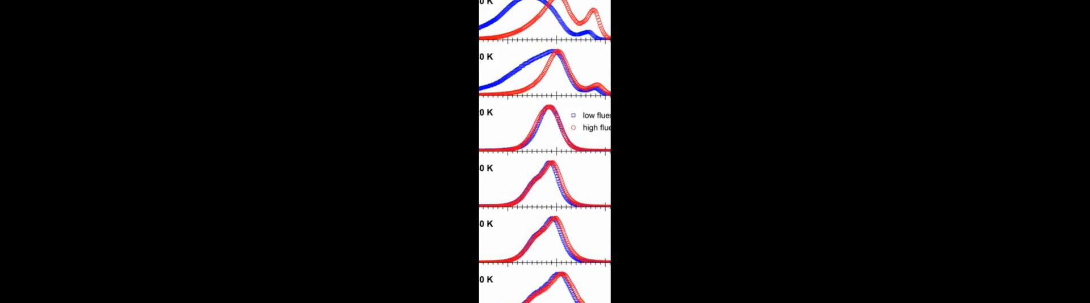